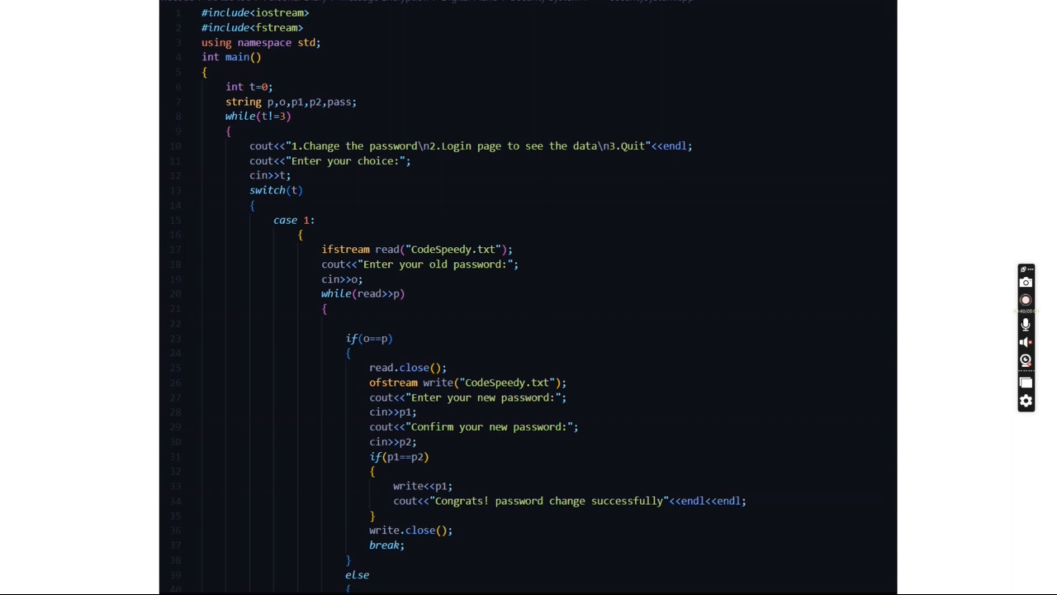
# Advance through the slideshow to slide 3 with case 2 and case 3, then exit it
pyautogui.click(1028, 297)
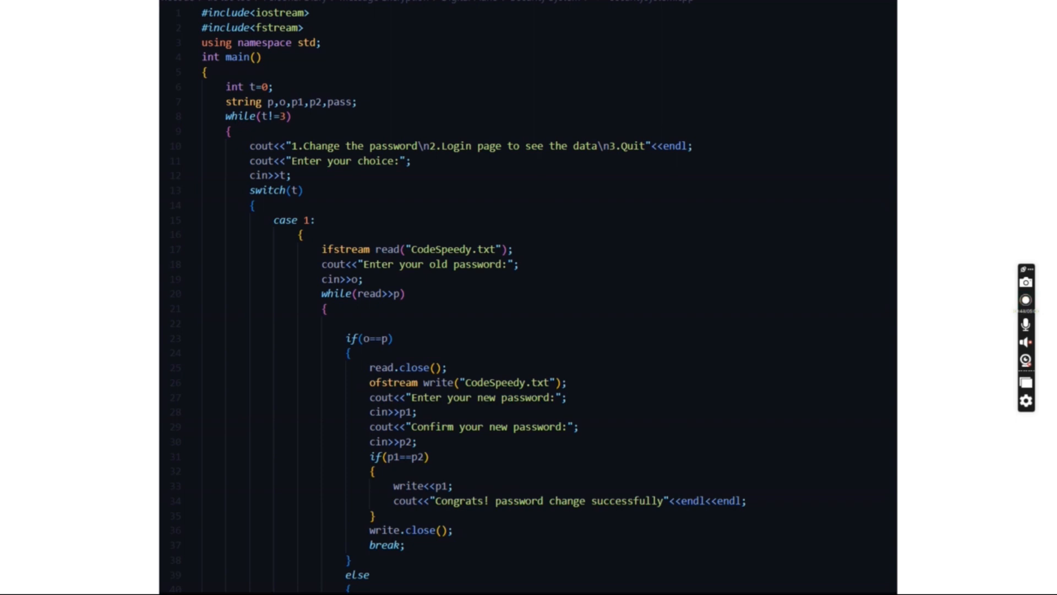
pyautogui.click(1027, 300)
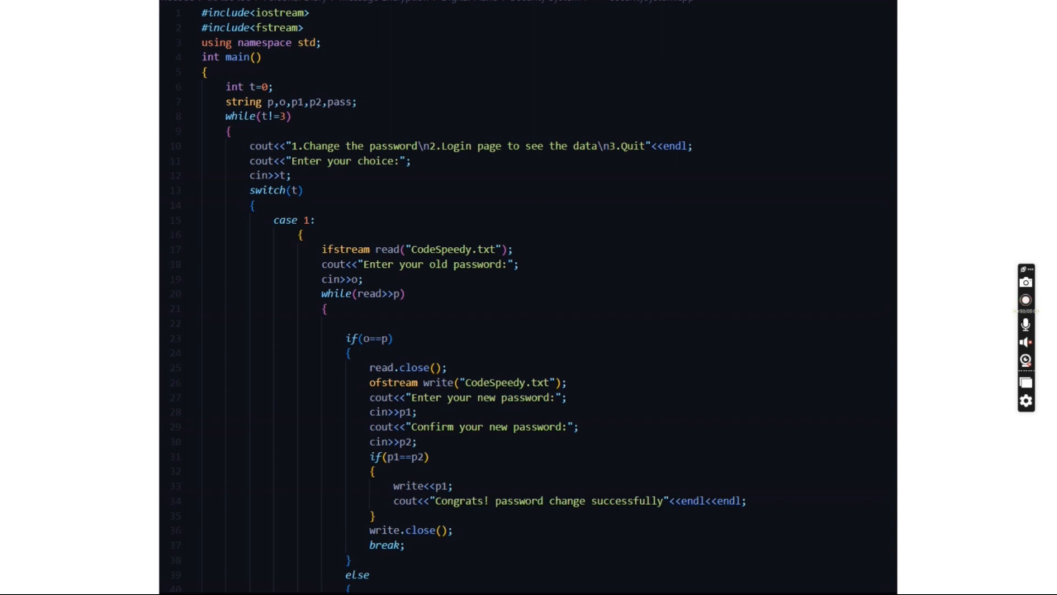
pyautogui.click(1027, 300)
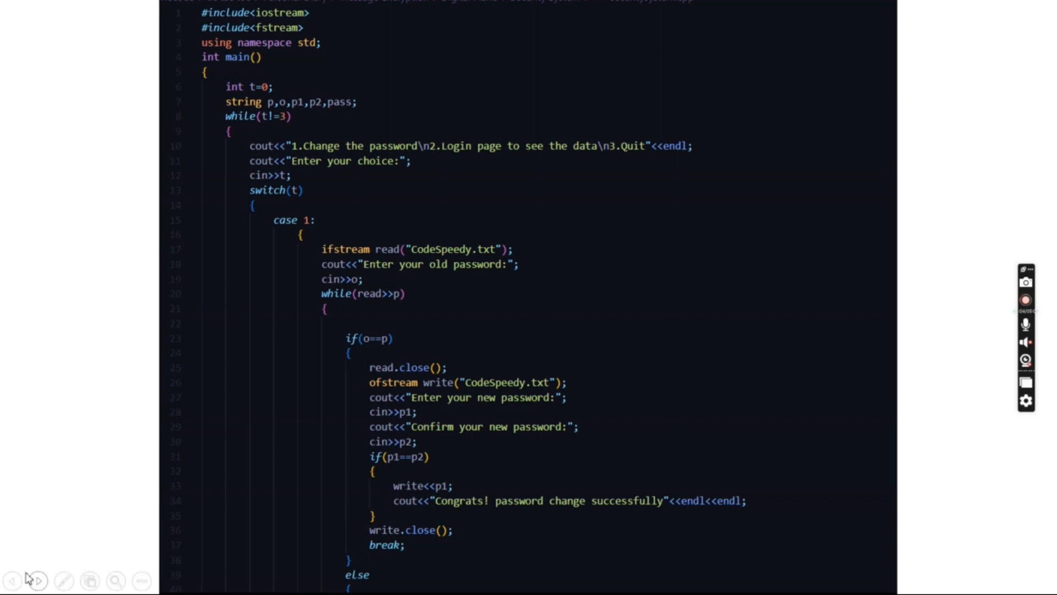
pyautogui.scroll(-3)
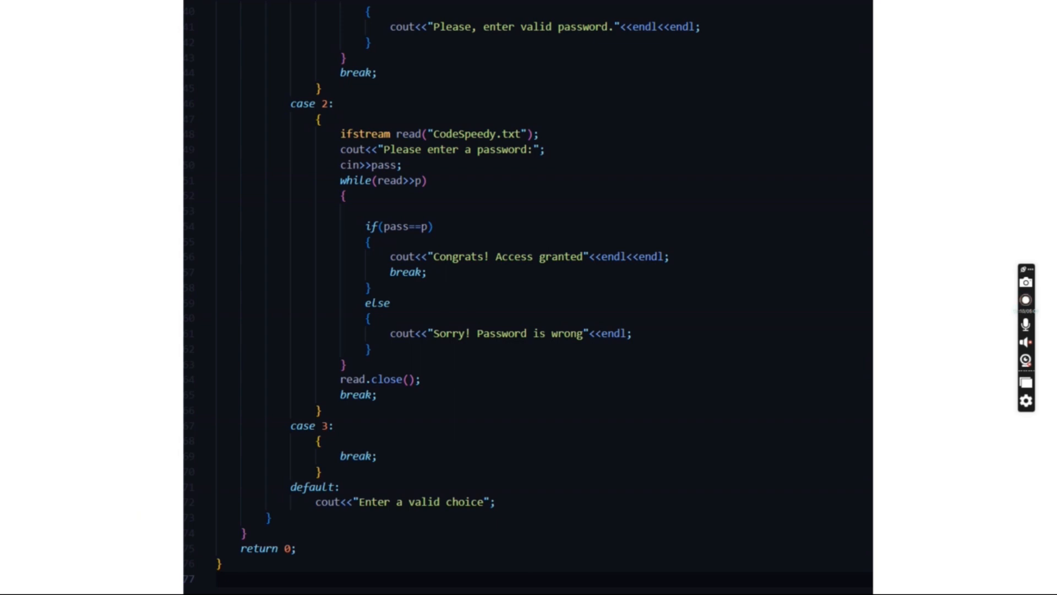
pyautogui.click(1026, 297)
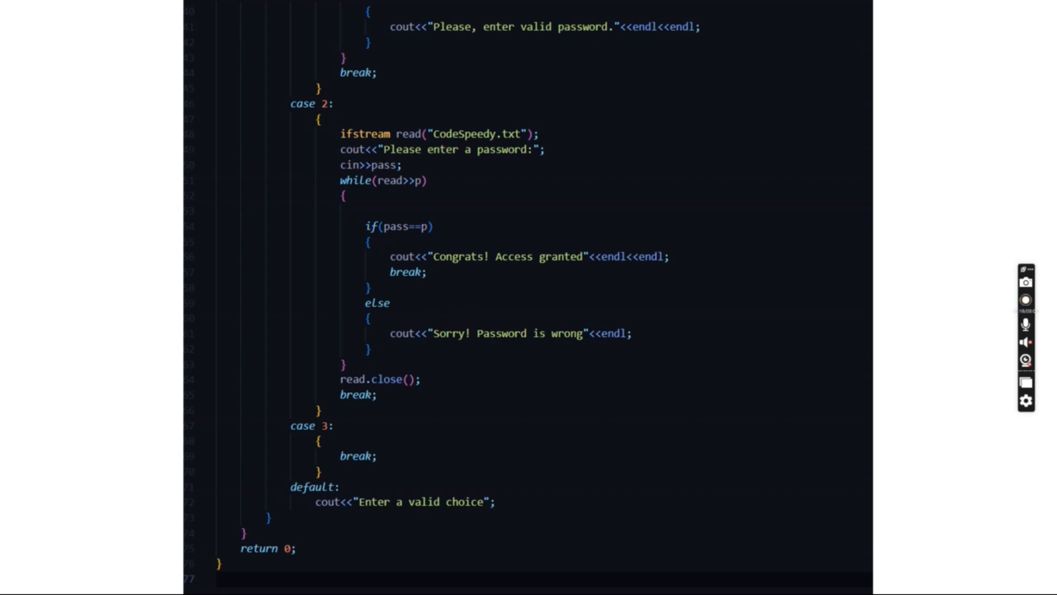
pyautogui.click(1026, 300)
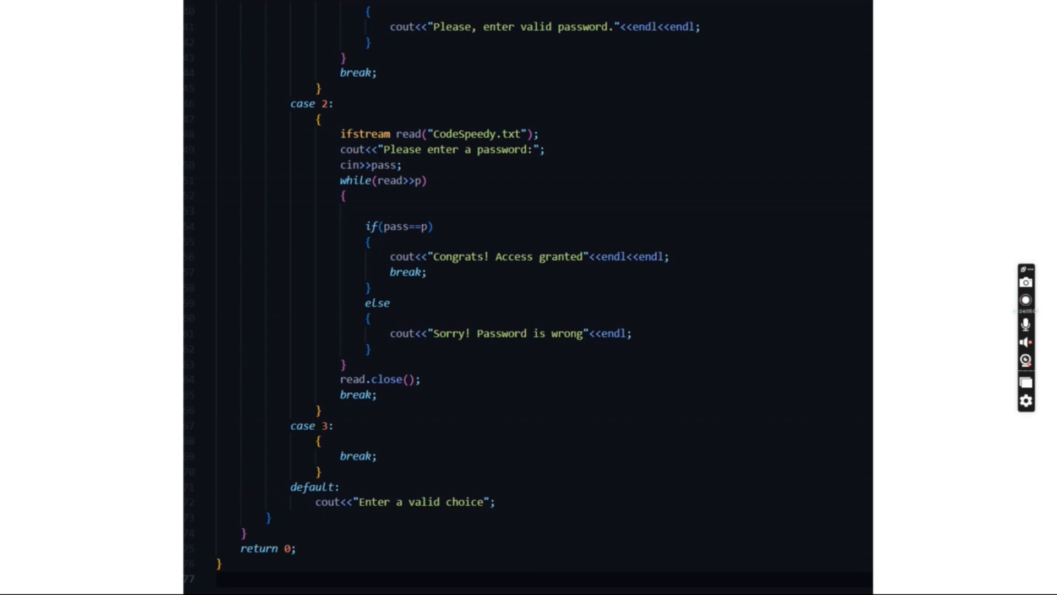
pyautogui.click(1026, 297)
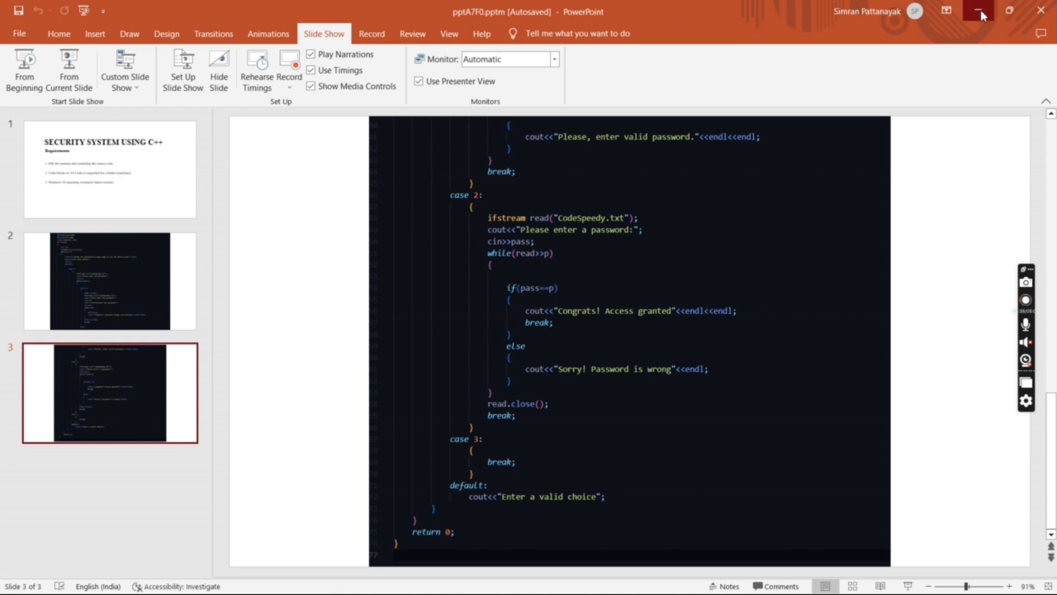
# Minimize PowerPoint and bring up Visual Studio Code with the securitysystem.cpp project
pyautogui.click(976, 10)
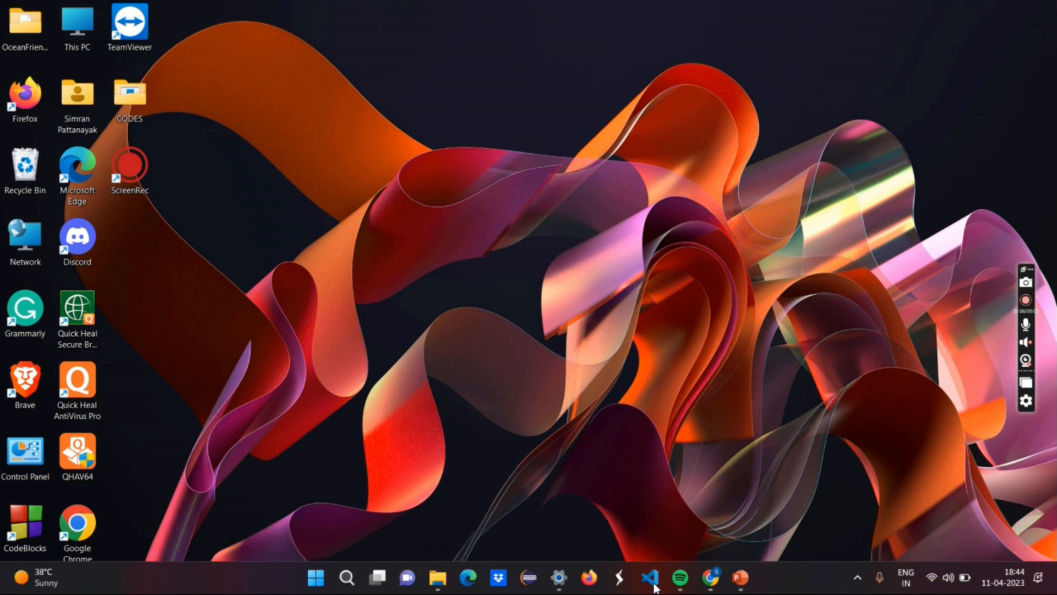
pyautogui.click(649, 574)
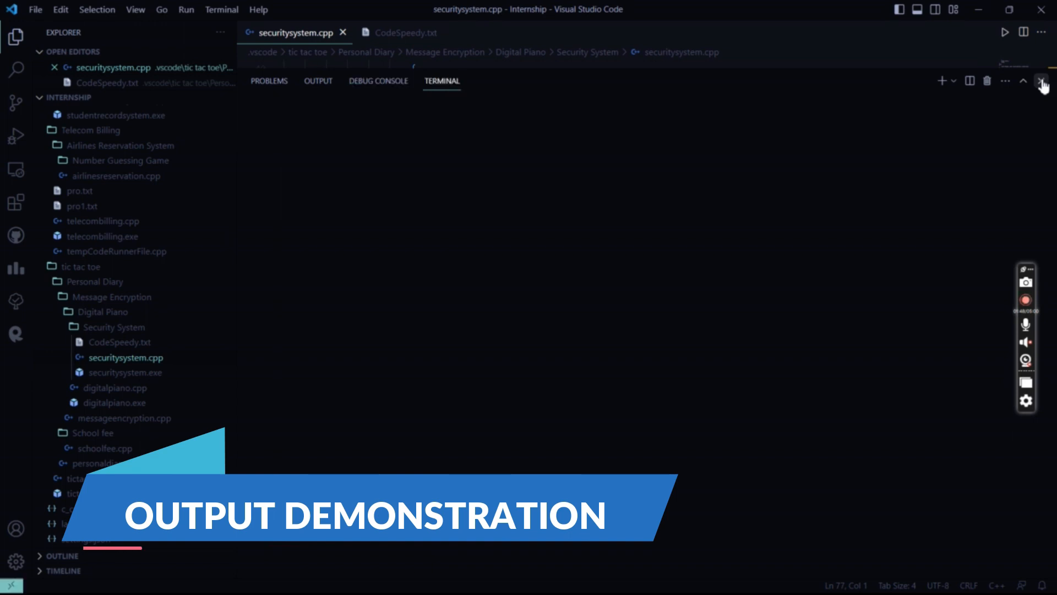
# View the stored password in CodeSpeedy.txt, then return to securitysystem.cpp for running
pyautogui.click(1041, 81)
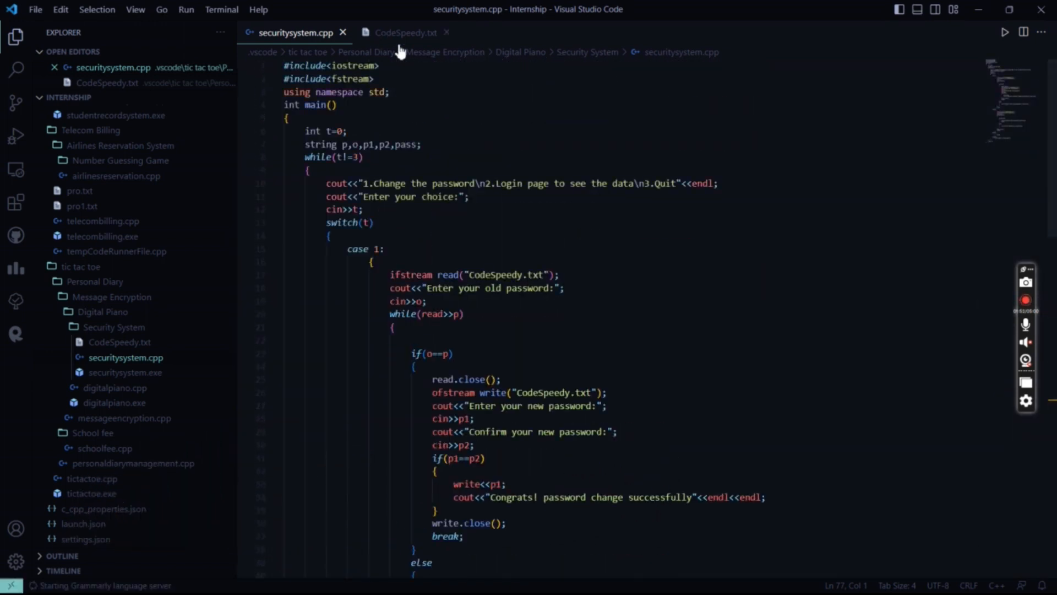
pyautogui.click(405, 32)
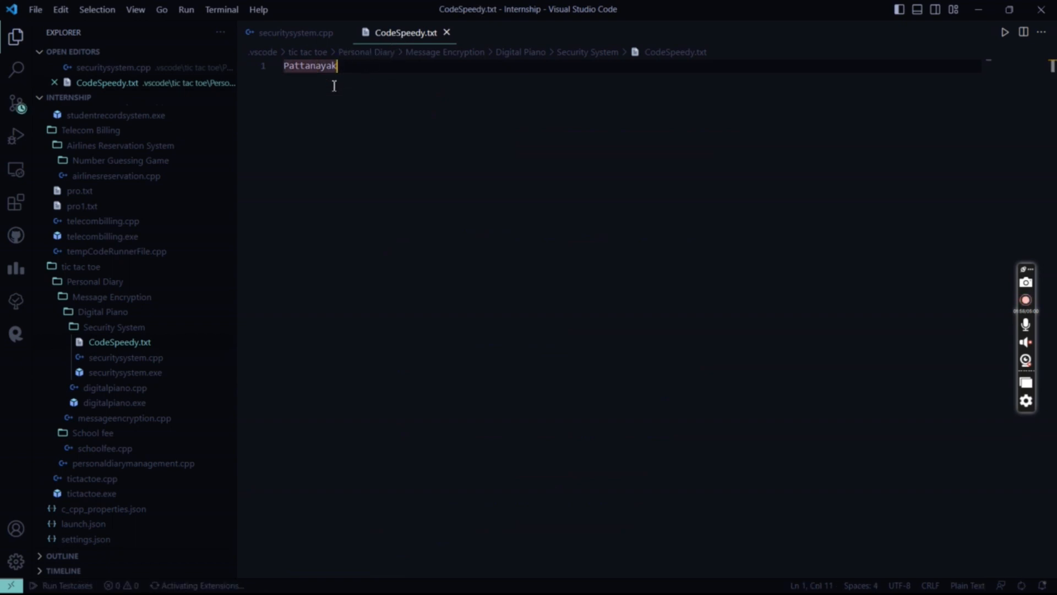
pyautogui.click(295, 33)
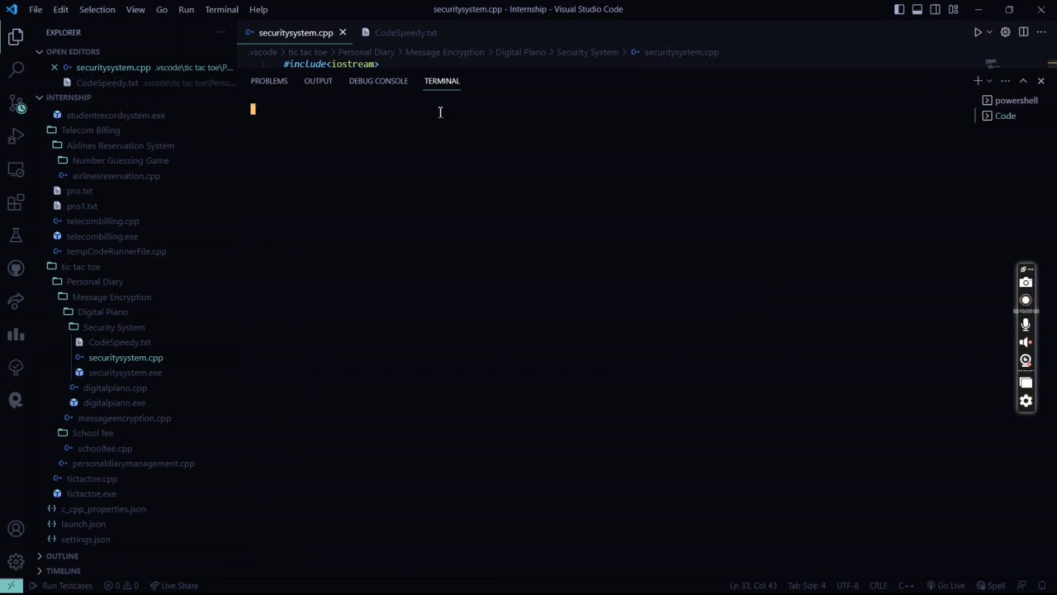
pyautogui.click(978, 32)
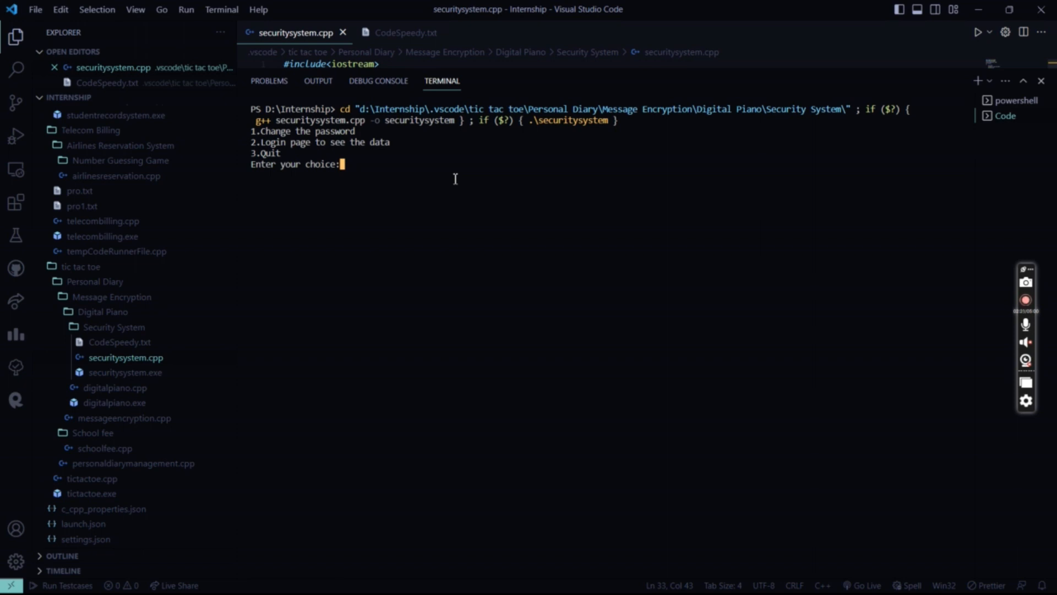
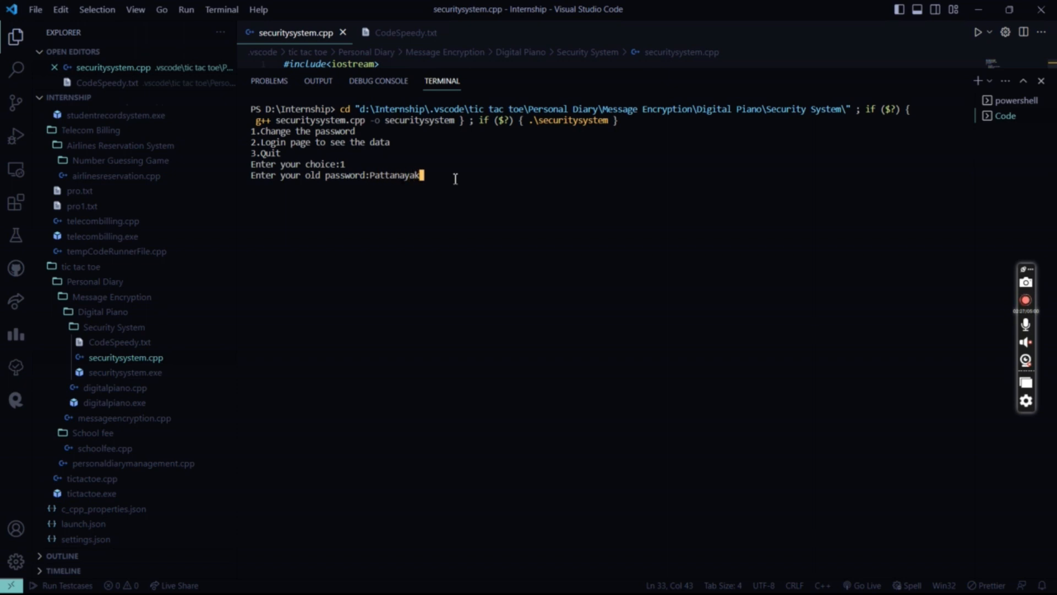
pyautogui.press('Enter')
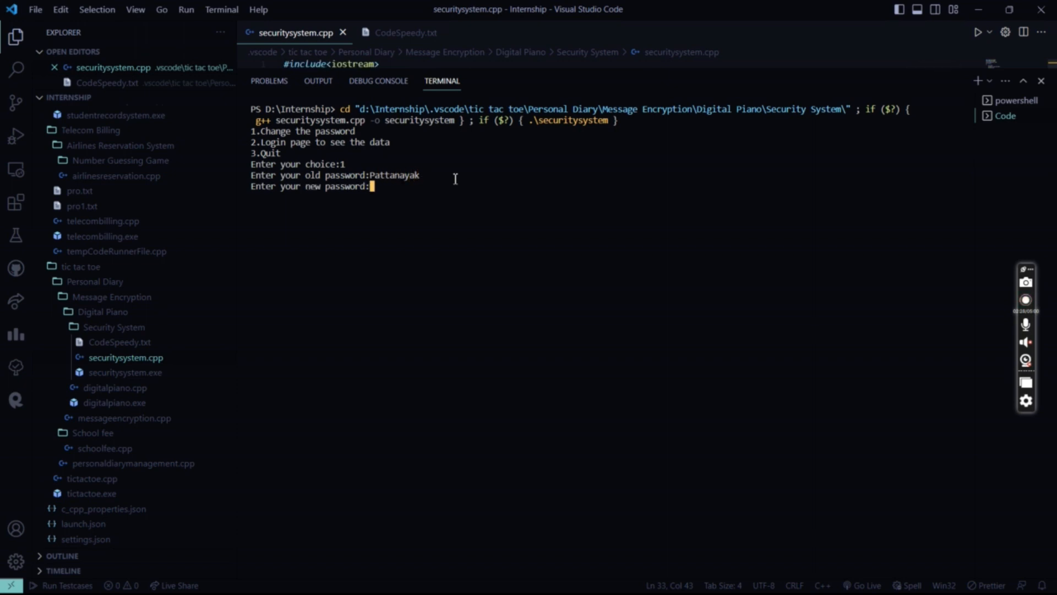
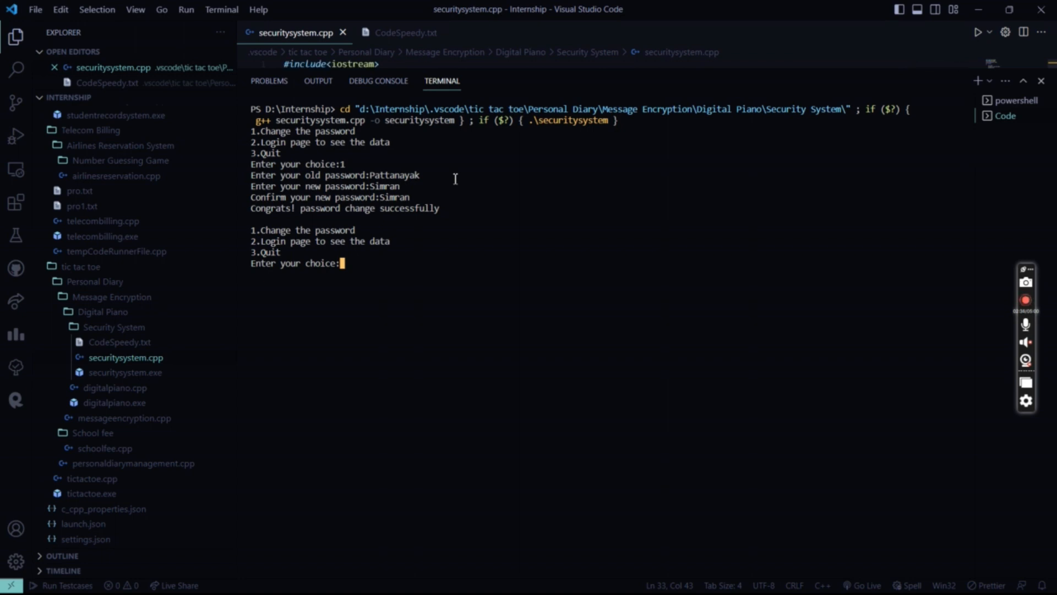
pyautogui.moveTo(541, 175)
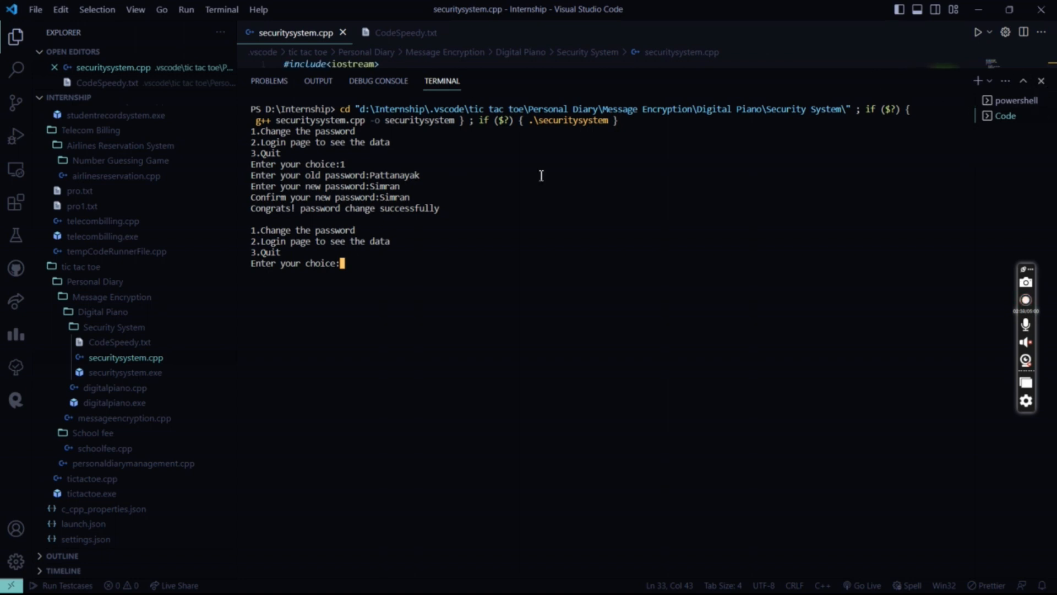
pyautogui.write('3')
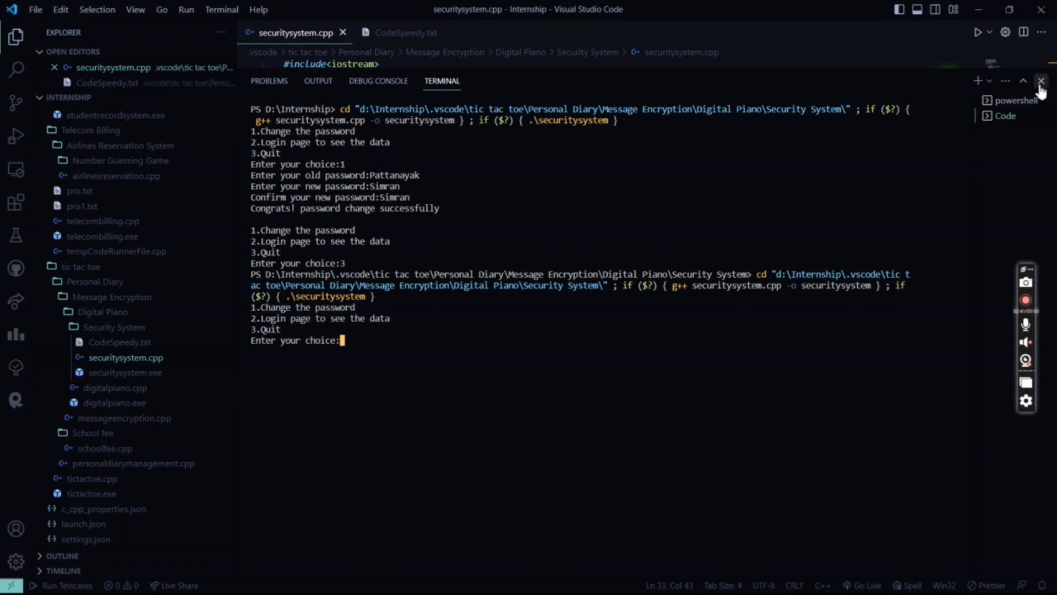
# Reopen CodeSpeedy.txt showing the stored password updated to the new value
pyautogui.click(402, 33)
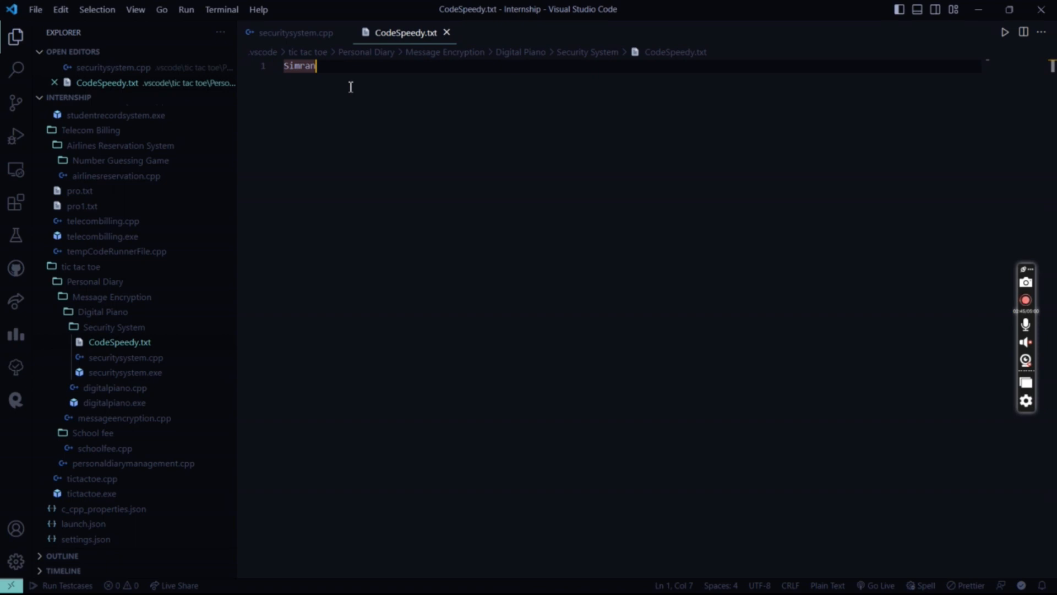
pyautogui.moveTo(341, 72)
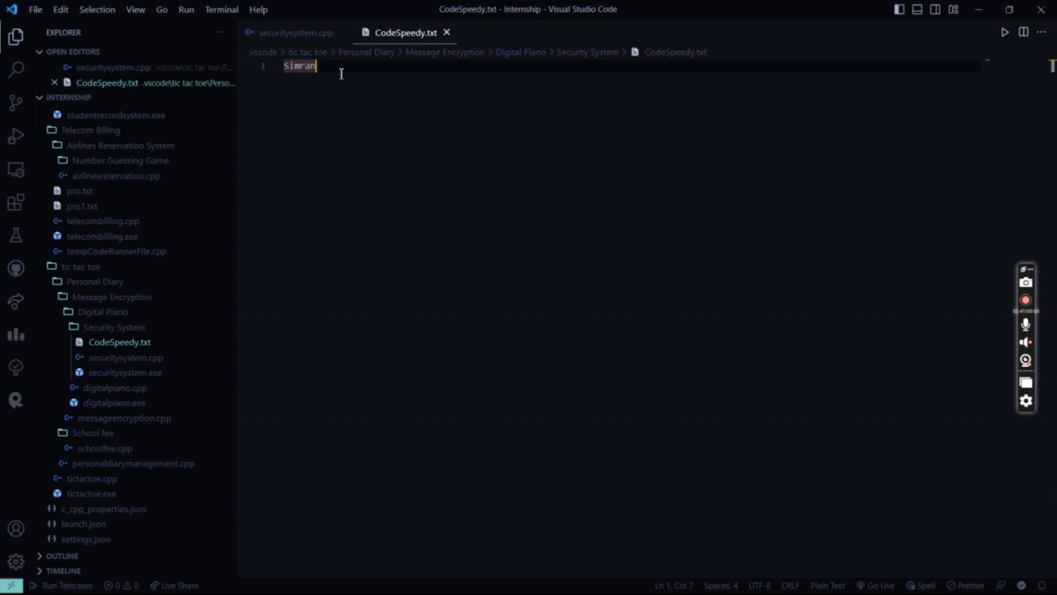